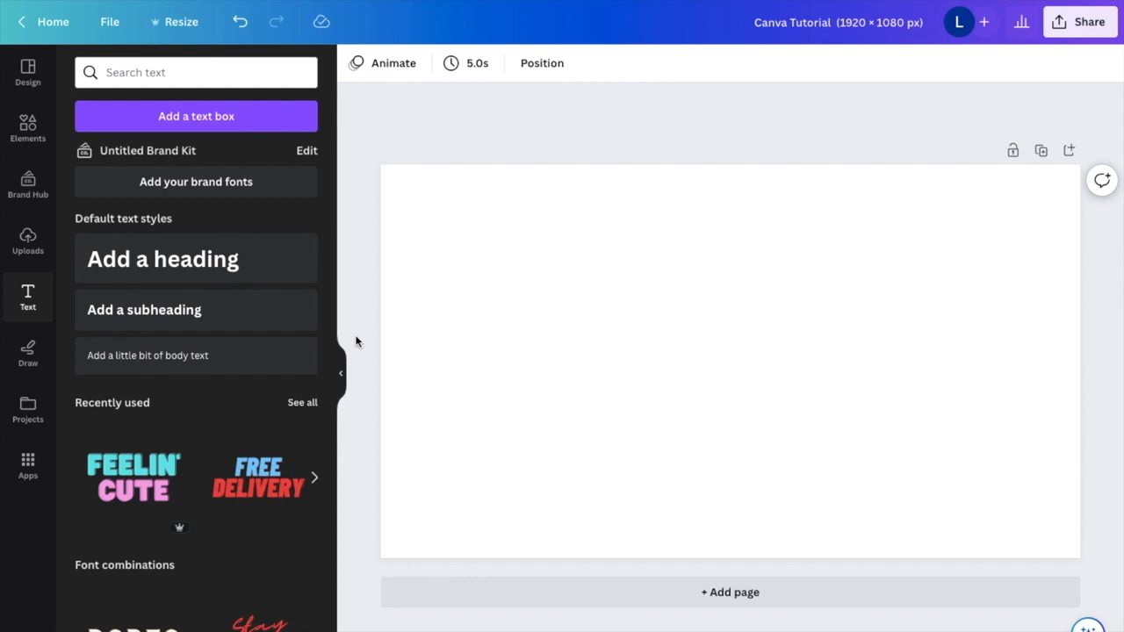
mouse_move(163, 259)
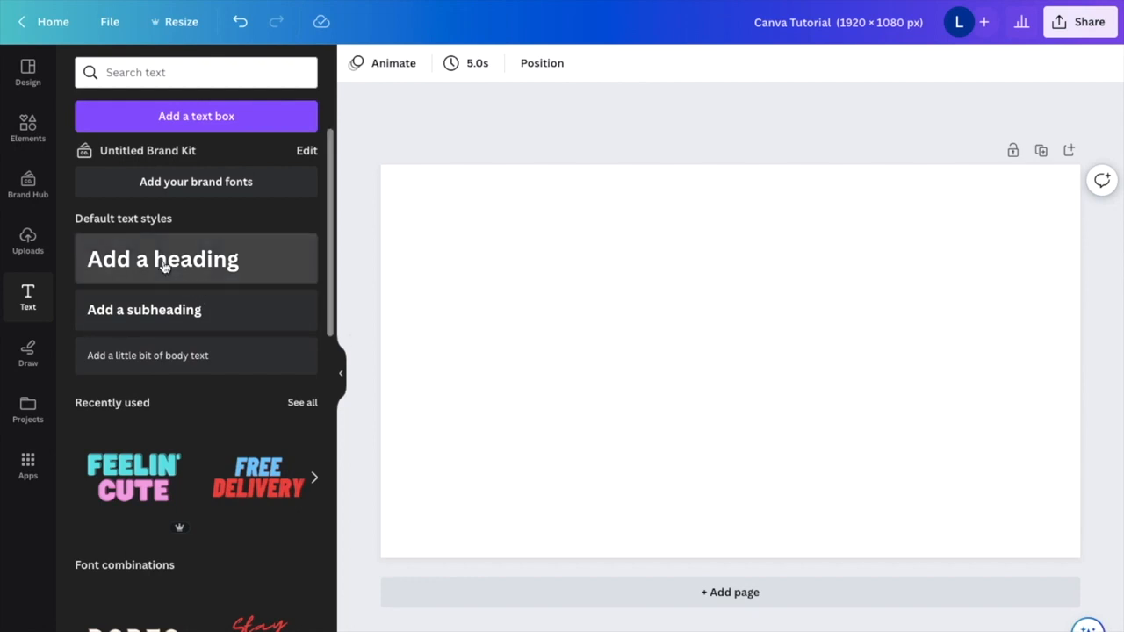
- Insert an 'Add a heading' text box onto the blank page
click(163, 258)
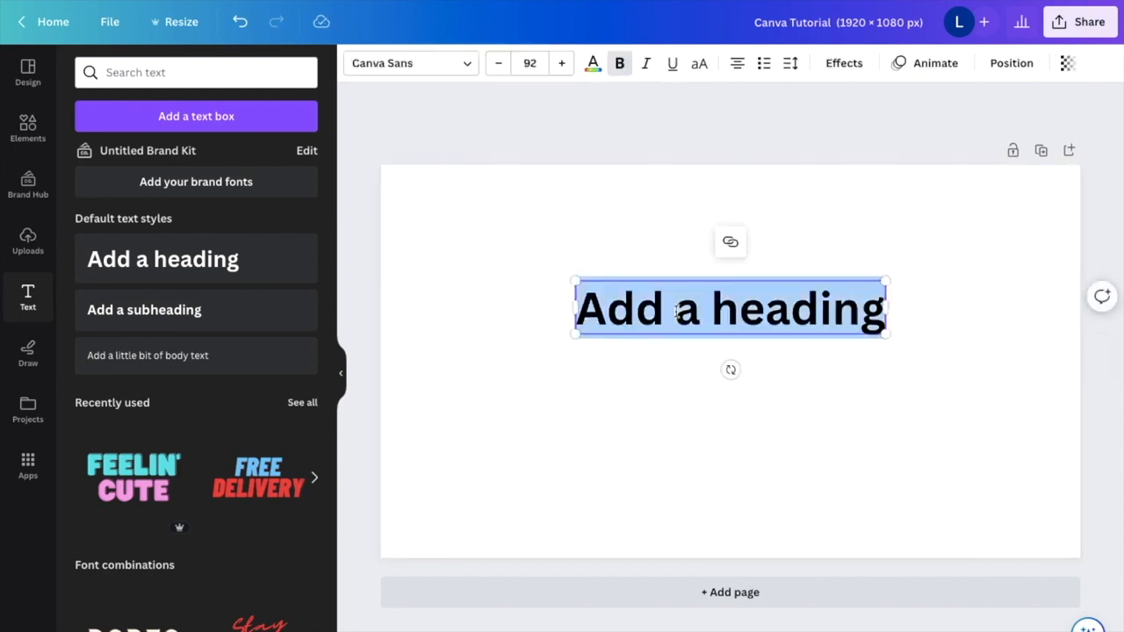
- Type the list 'wake up', 'make bed', 'brush teeth', 'eat breakfast' on separate lines
text(wake)
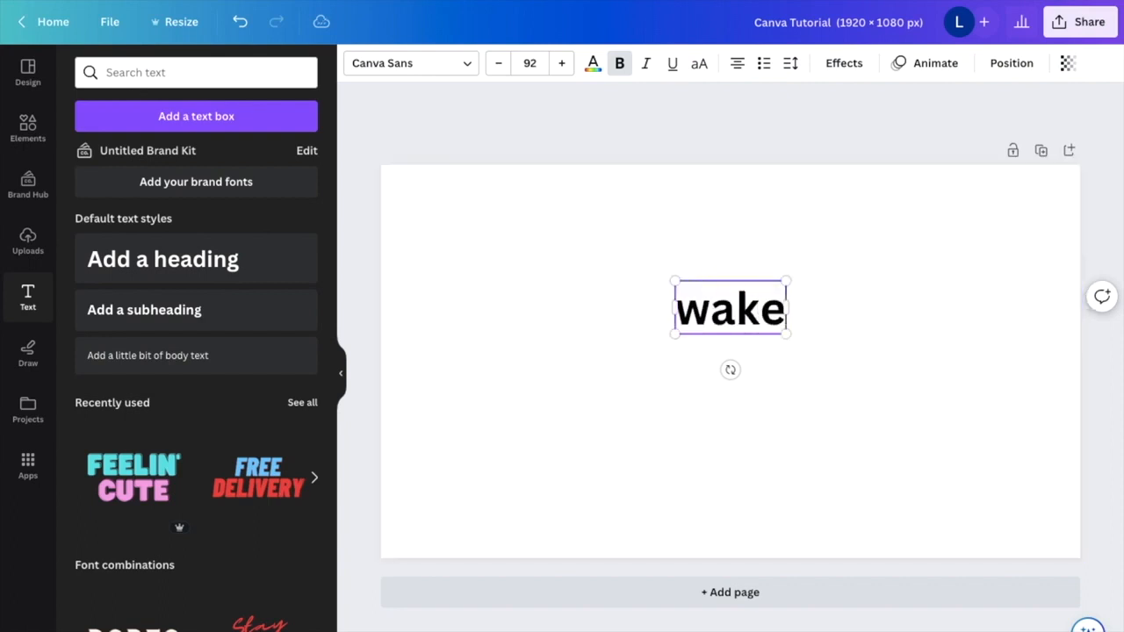
text(up)
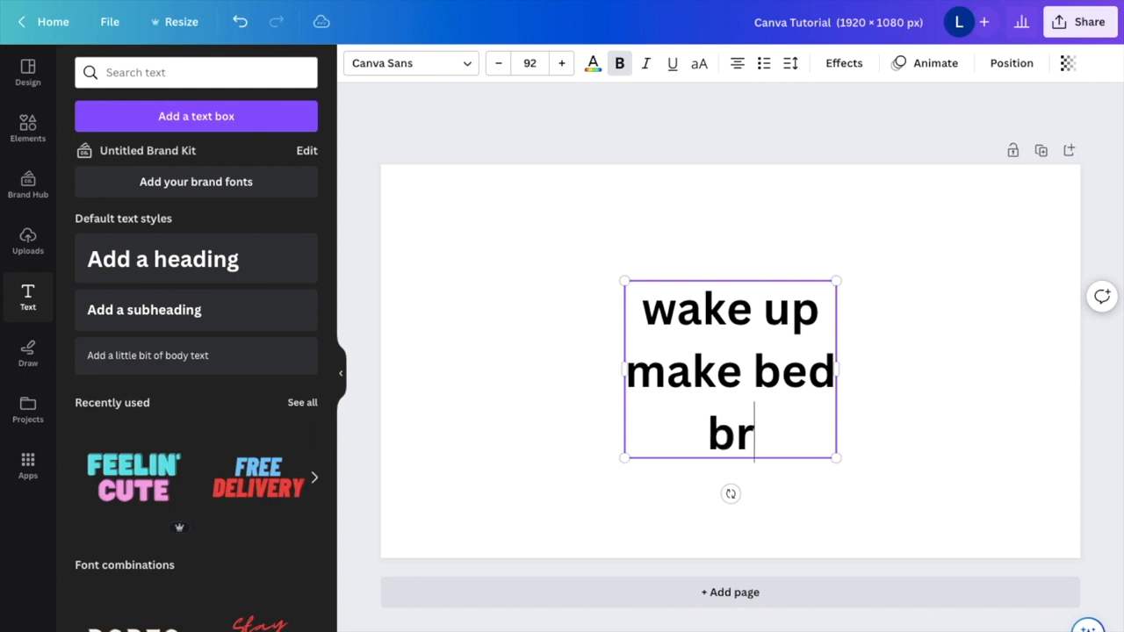
text(ush teeth)
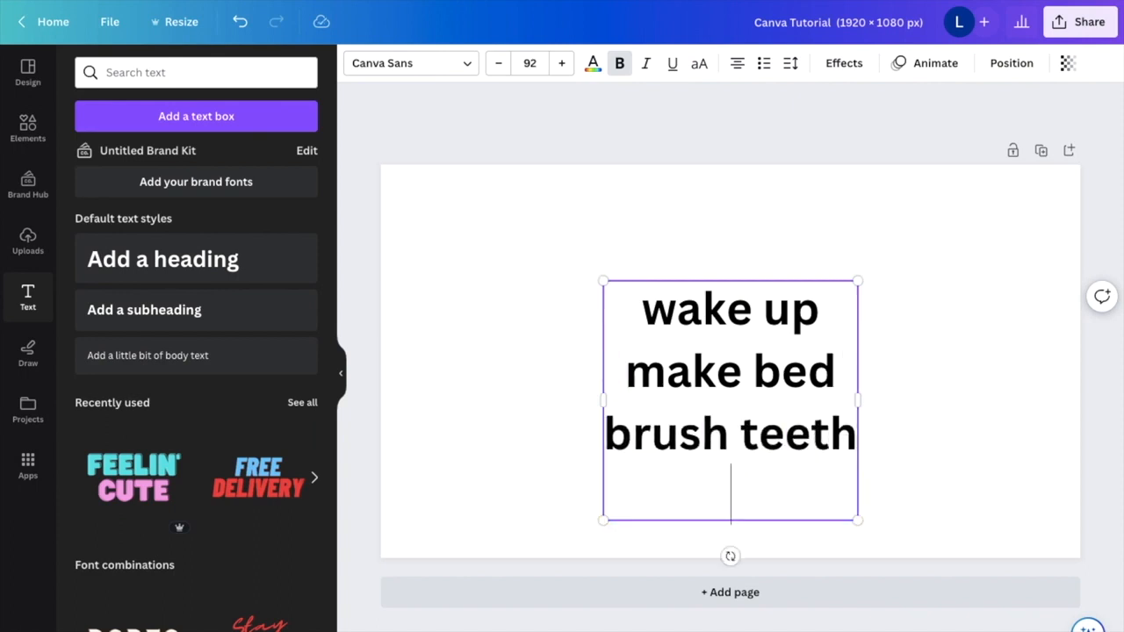
text(eat breakfast)
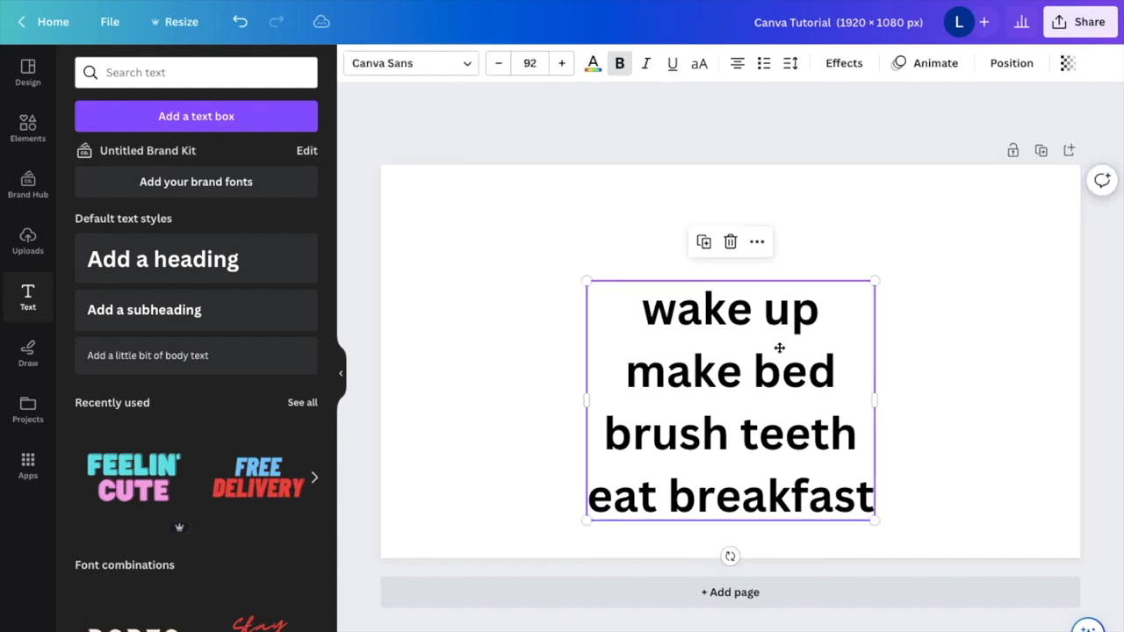
- Scale the list text to size 130 and show the Spacing settings
drag(876, 521, 894, 523)
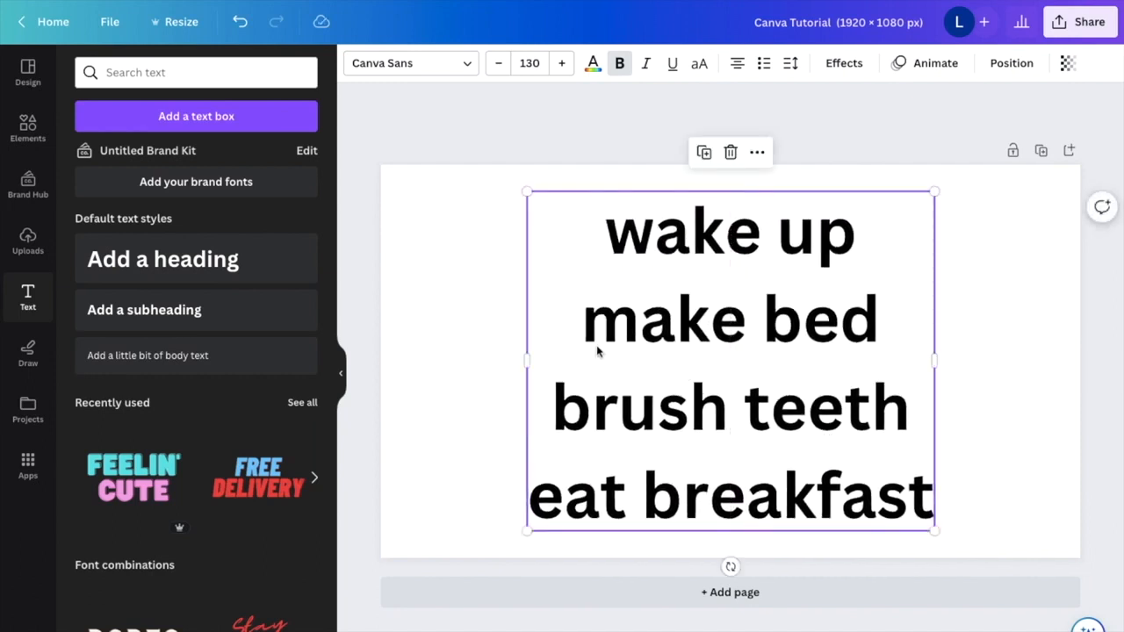
mouse_move(560, 388)
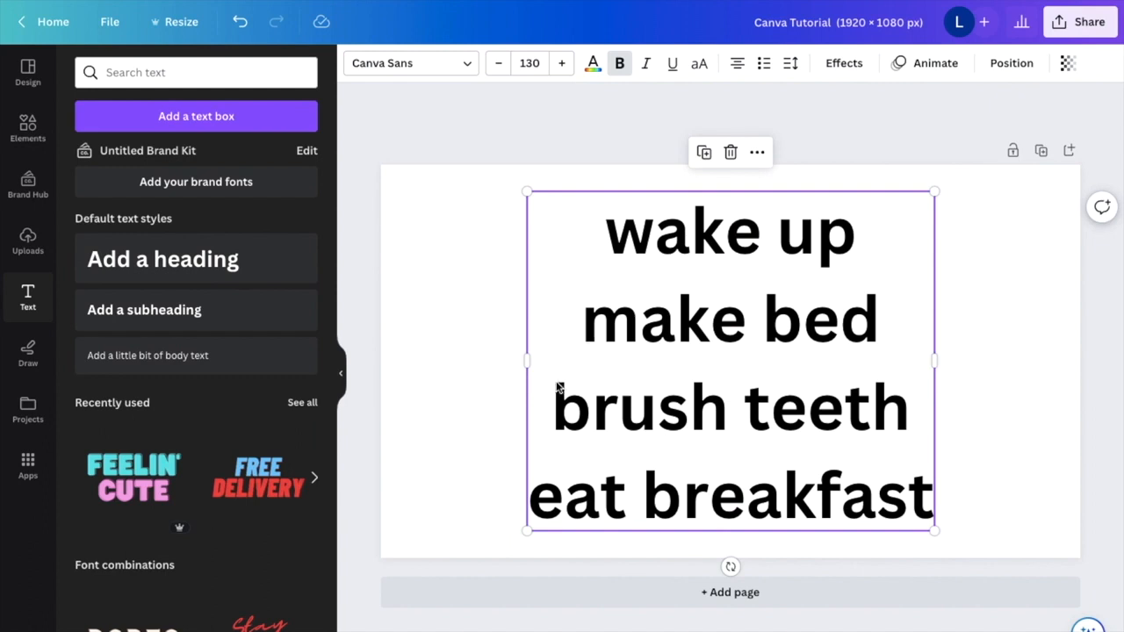
mouse_move(720, 292)
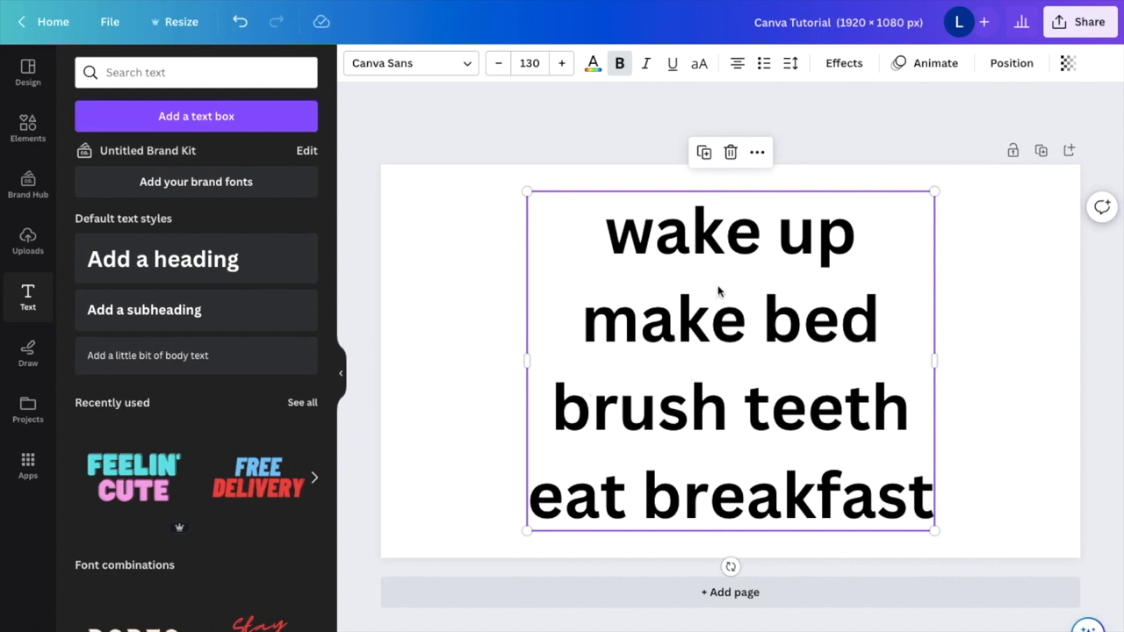
mouse_move(762, 397)
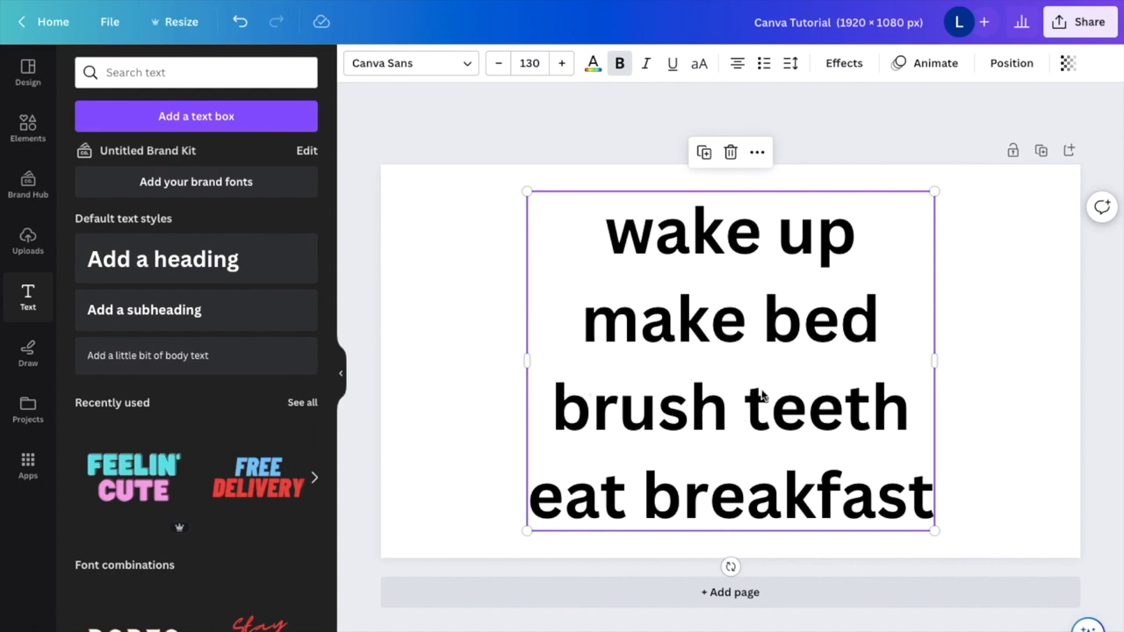
mouse_move(878, 367)
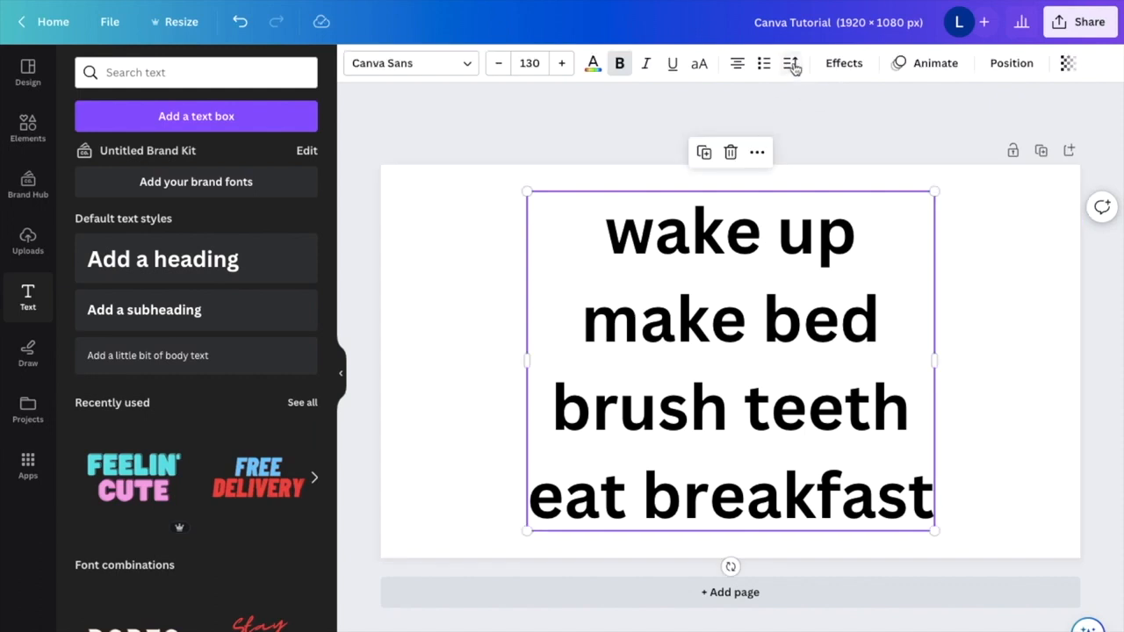
mouse_move(791, 63)
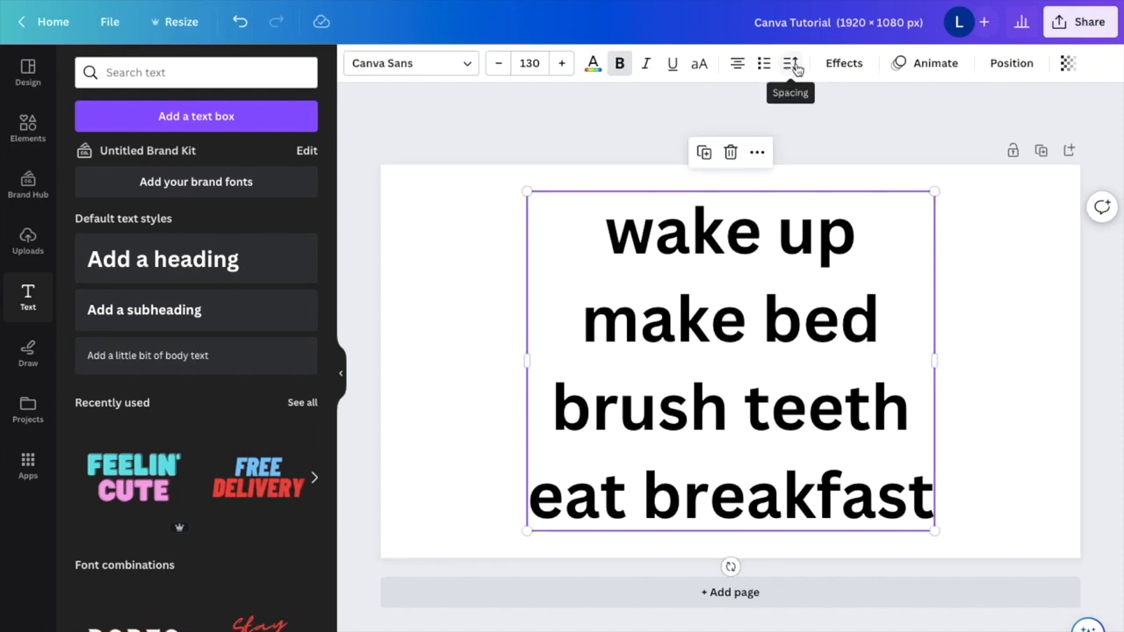
mouse_move(790, 66)
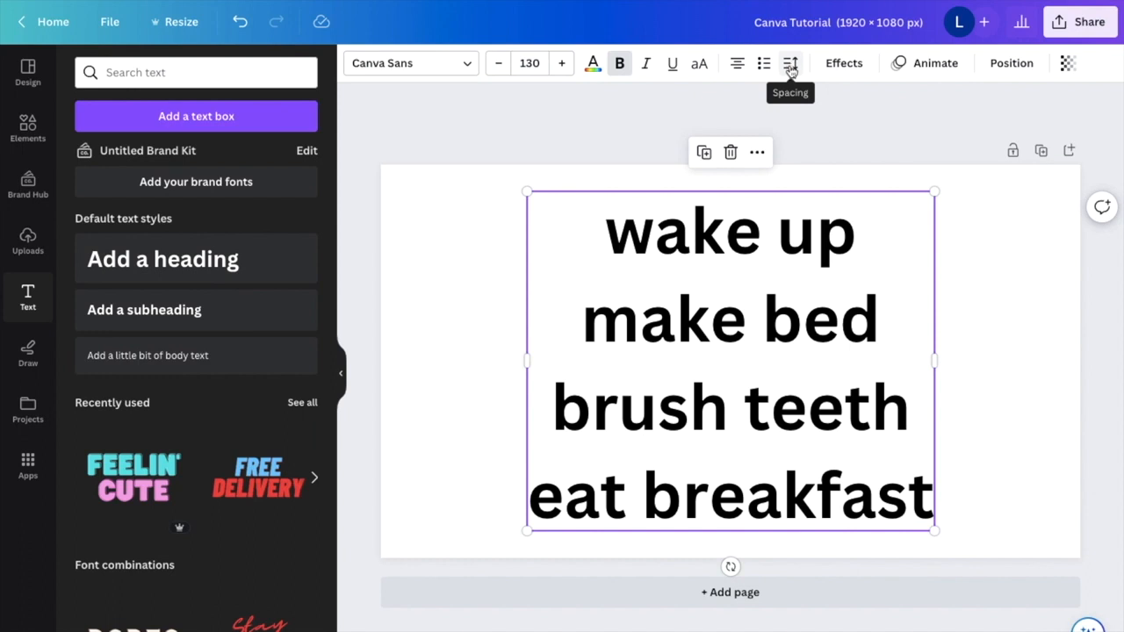
click(790, 63)
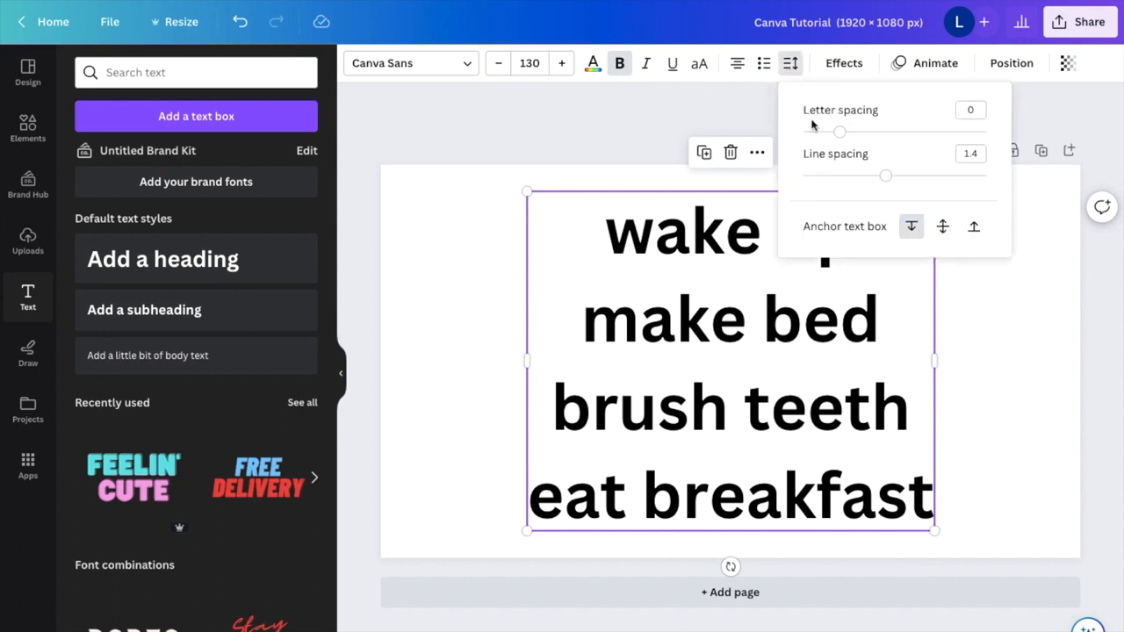
mouse_move(817, 170)
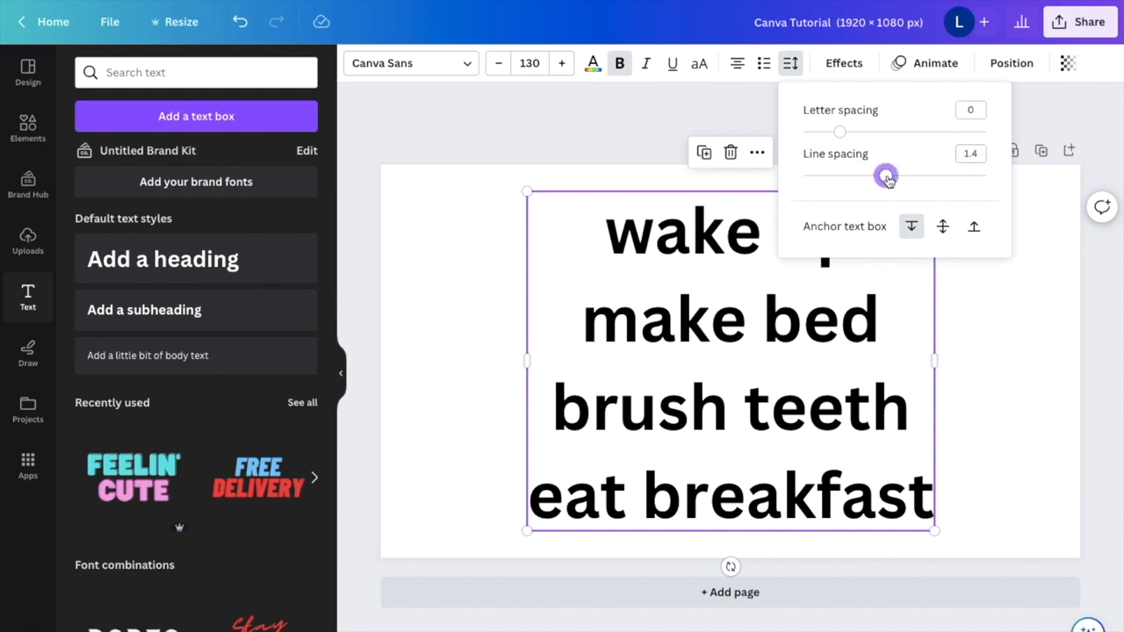
- Preview line spacing tightened below 0.92, then loosened to 1.48
drag(885, 176, 858, 175)
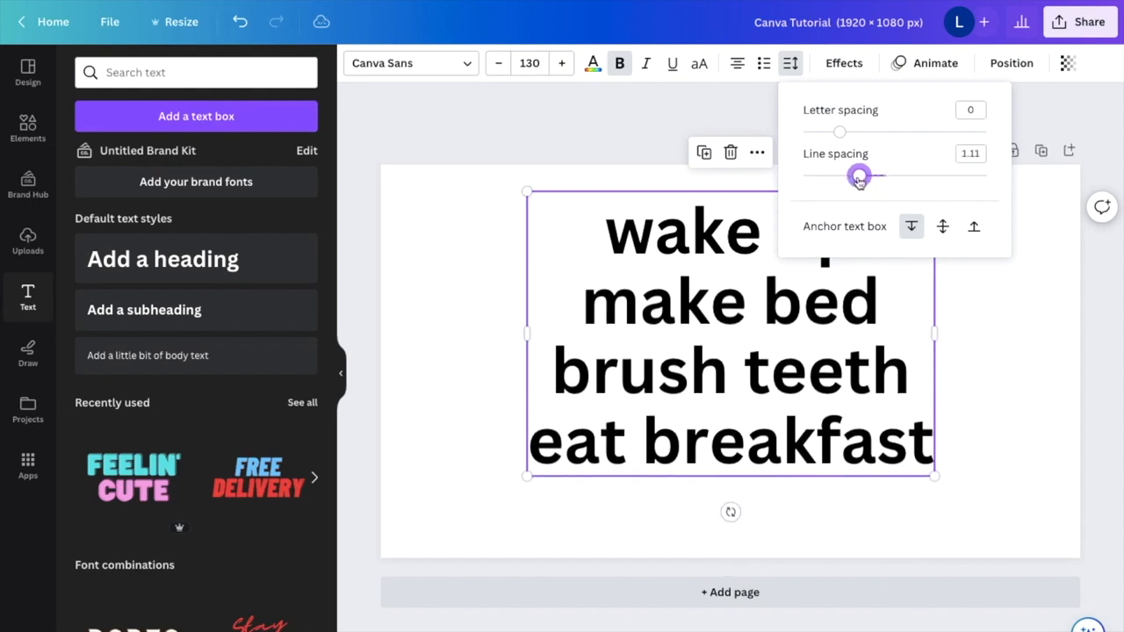
drag(859, 175, 841, 176)
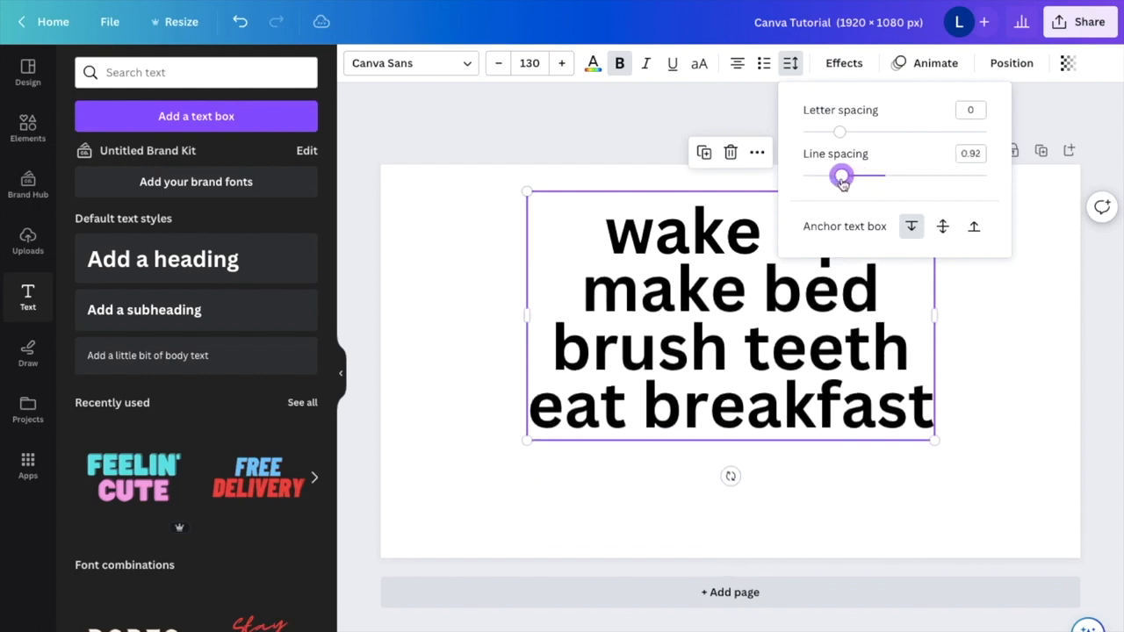
drag(840, 175, 835, 176)
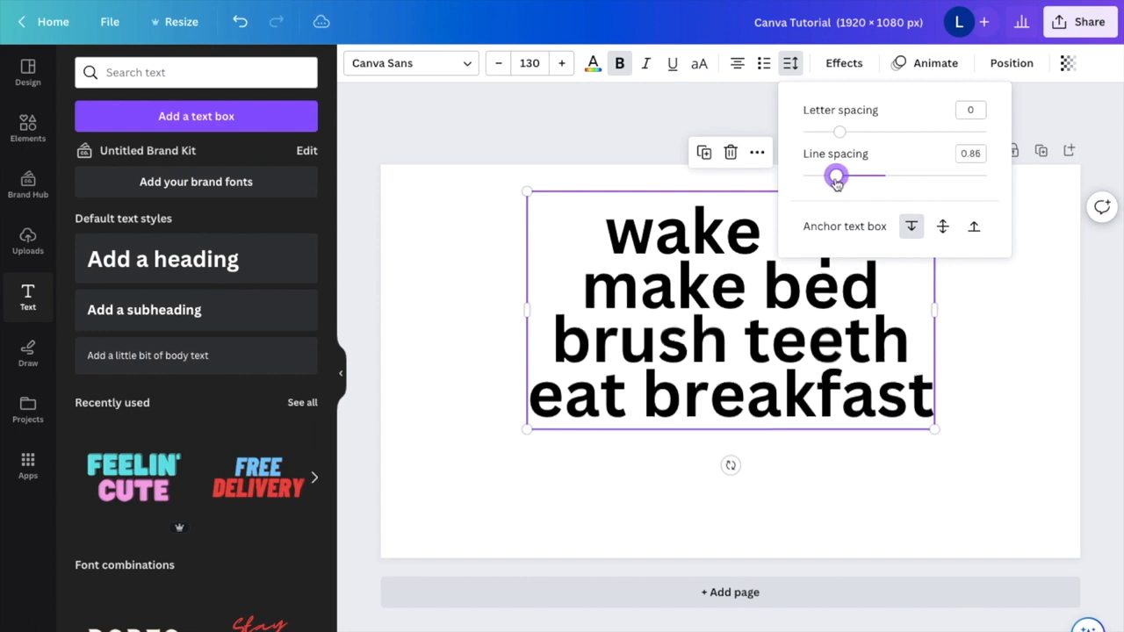
drag(836, 176, 893, 175)
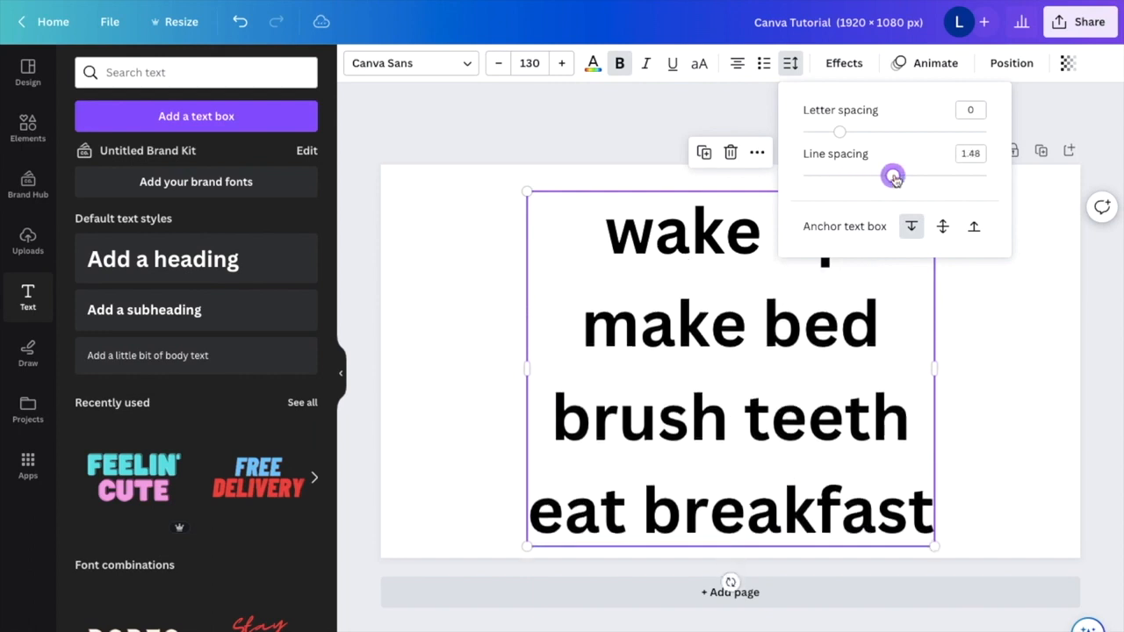
- Widen the line spacing further, return it to 1.4, and close the panel
drag(893, 175, 930, 175)
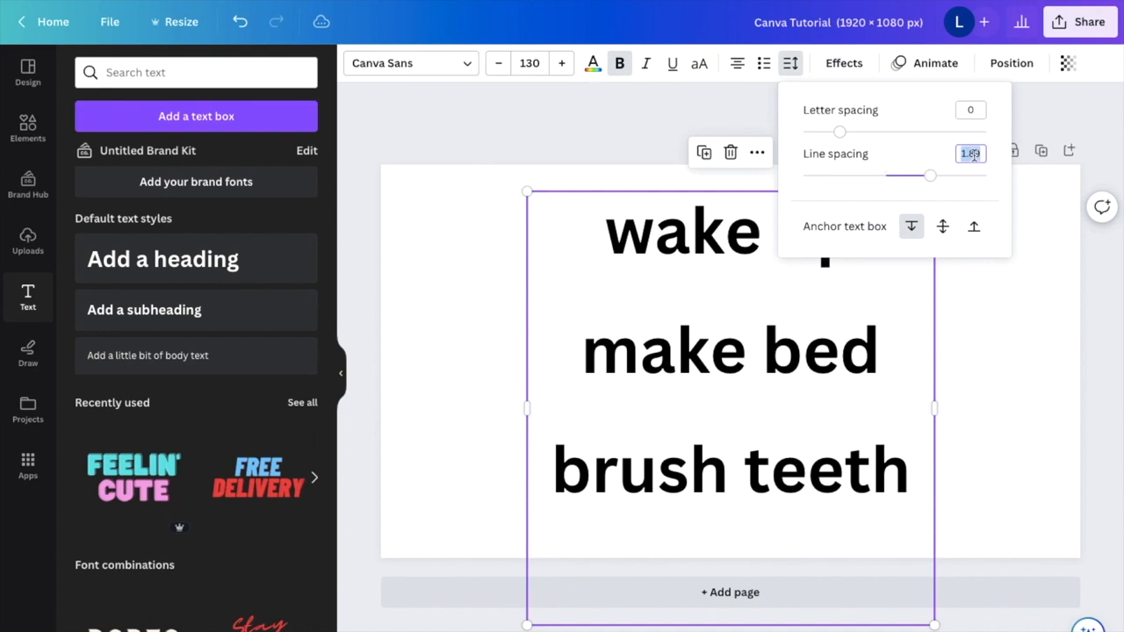
drag(930, 176, 885, 175)
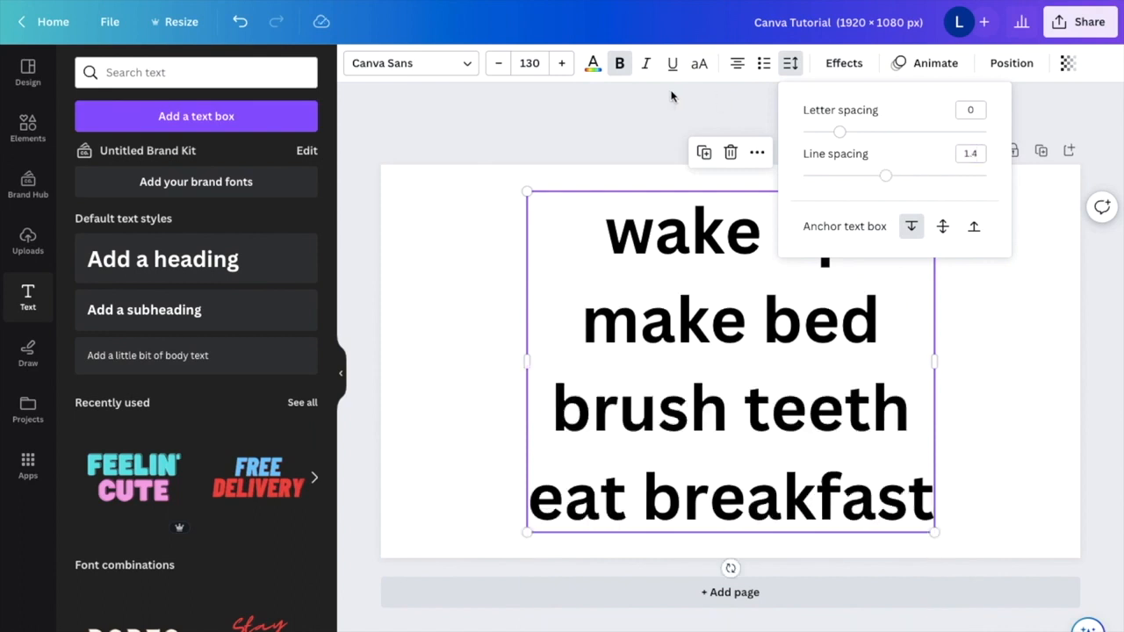
click(507, 289)
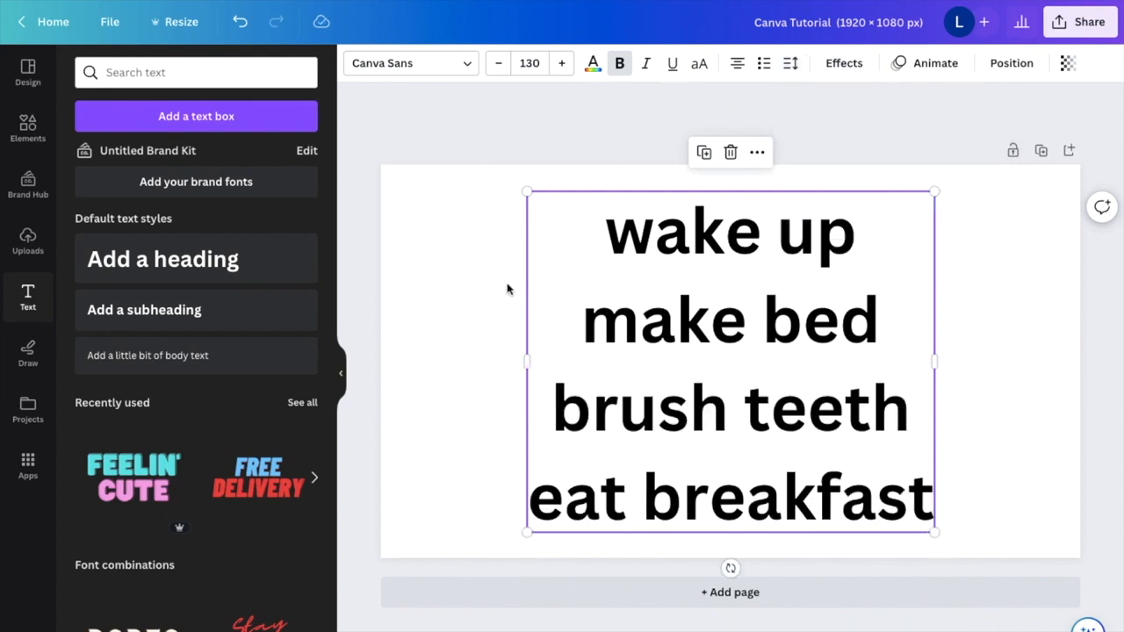